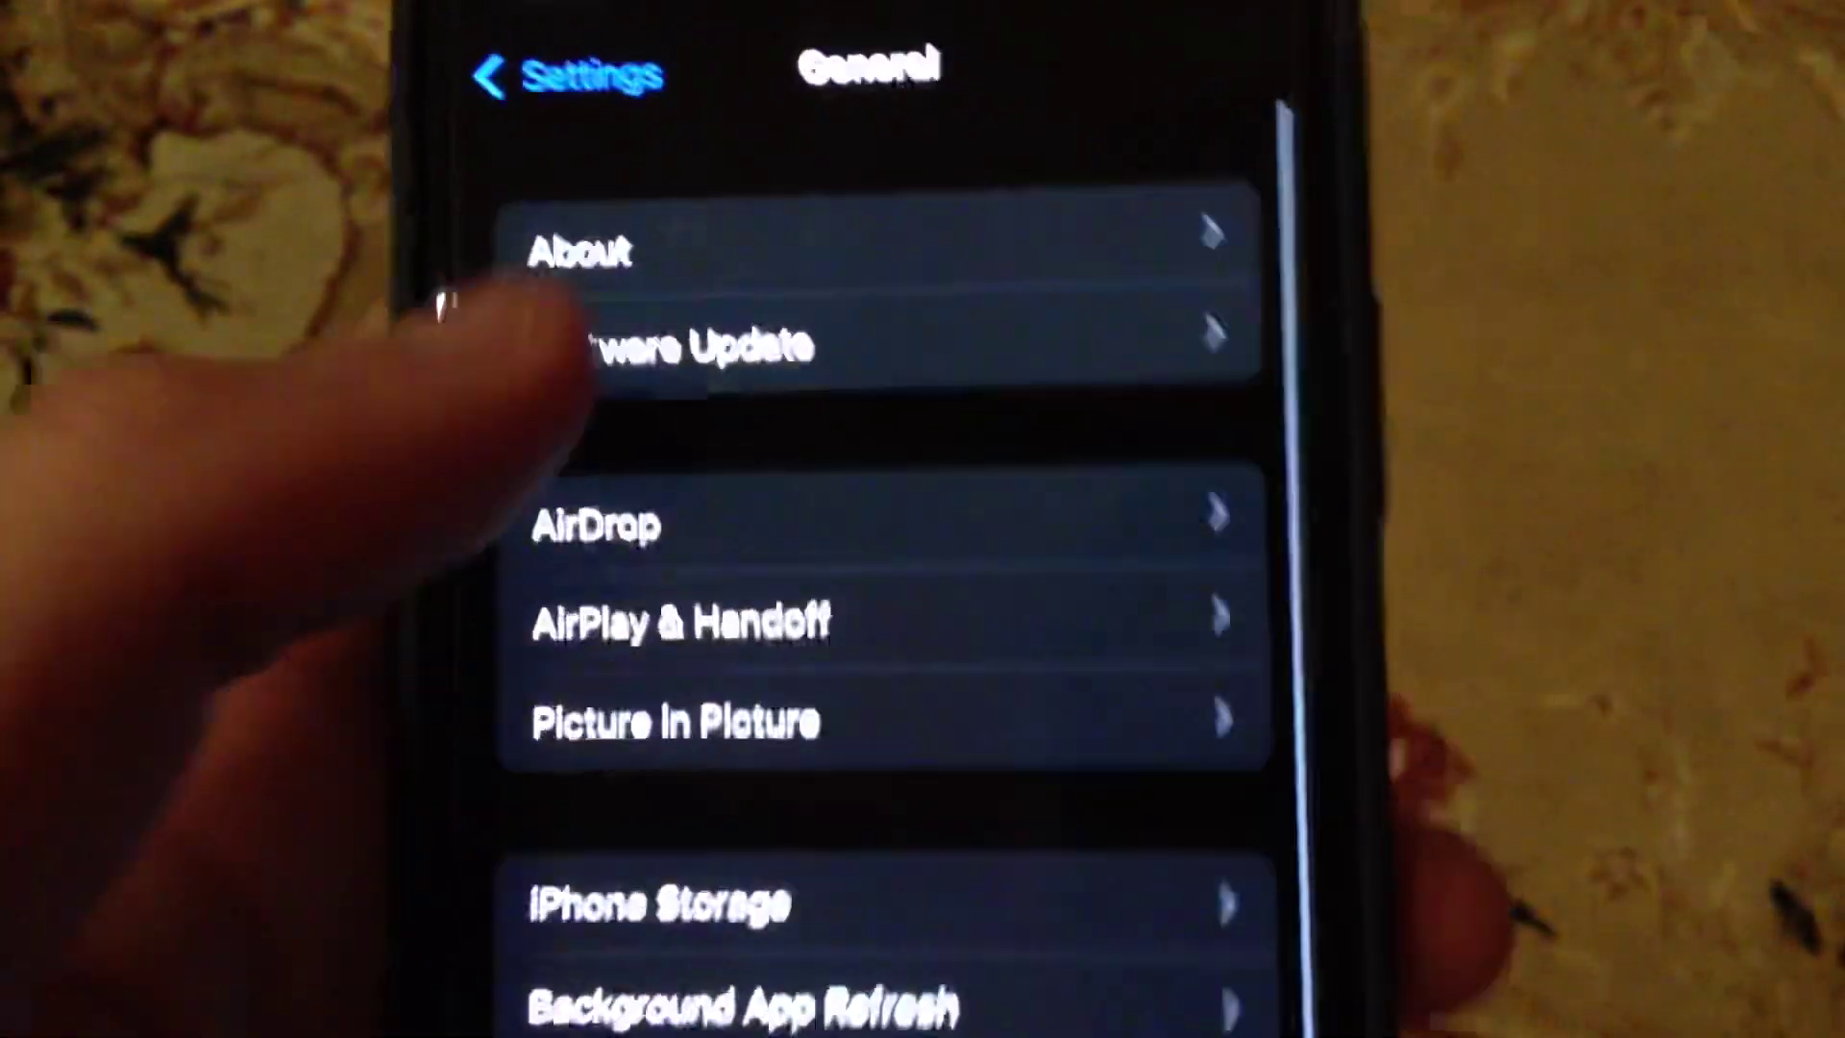
# - View the Software Update page showing the available iOS 15.1 update of 1.22 GB
pyautogui.click(682, 346)
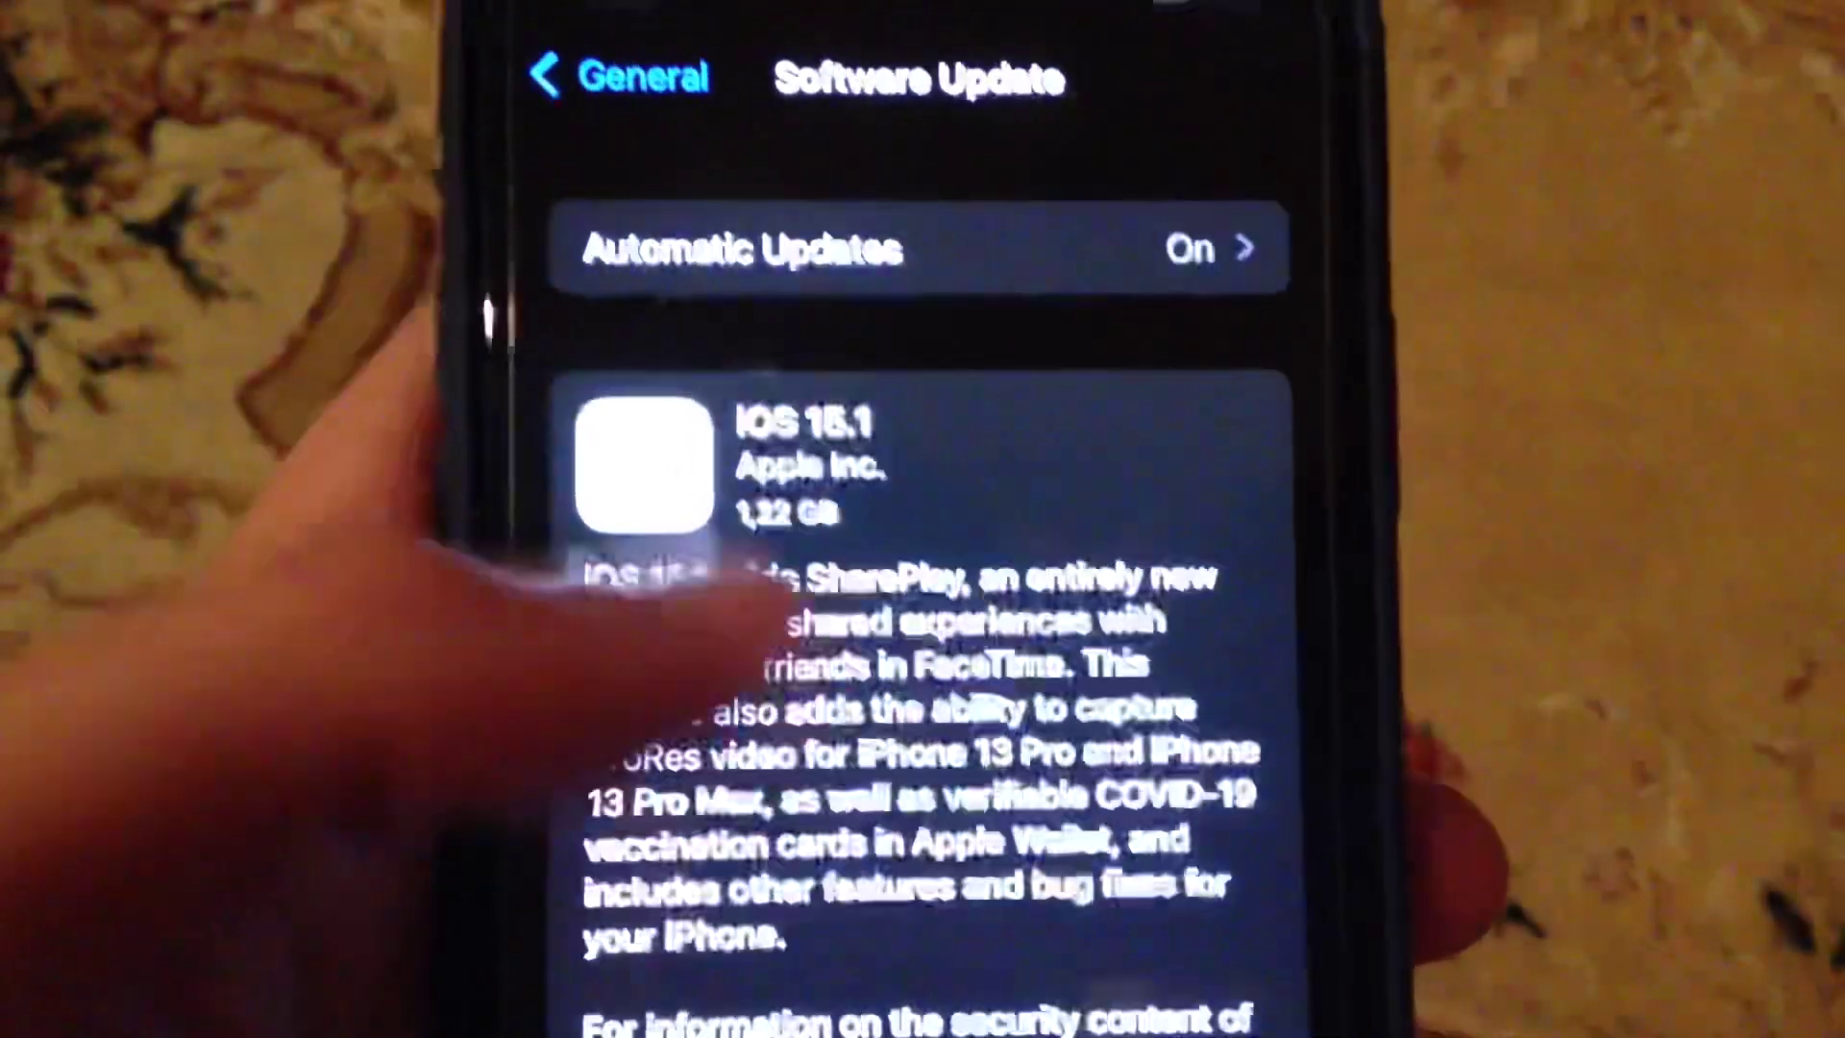